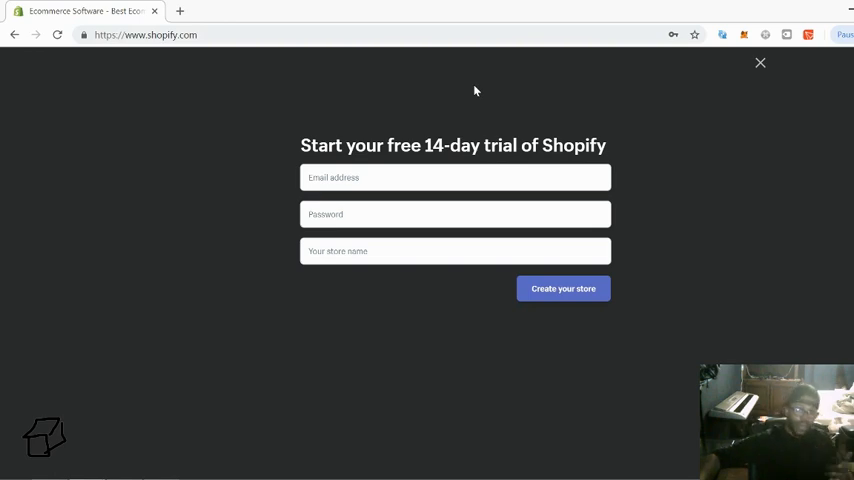
mouse_move(344, 100)
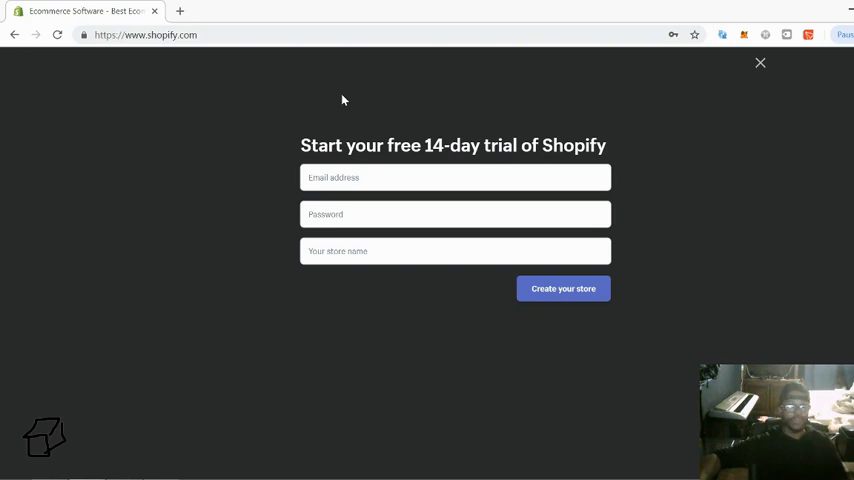
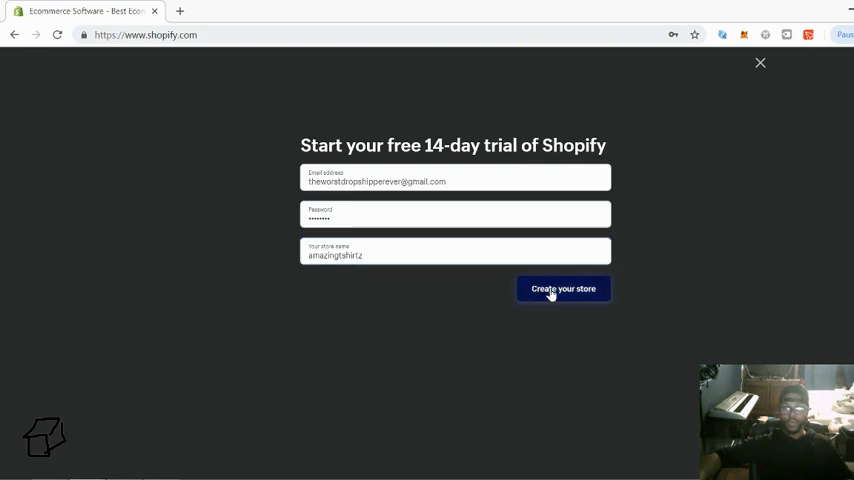
Create the store and answer that no products are being sold yet.
click(564, 288)
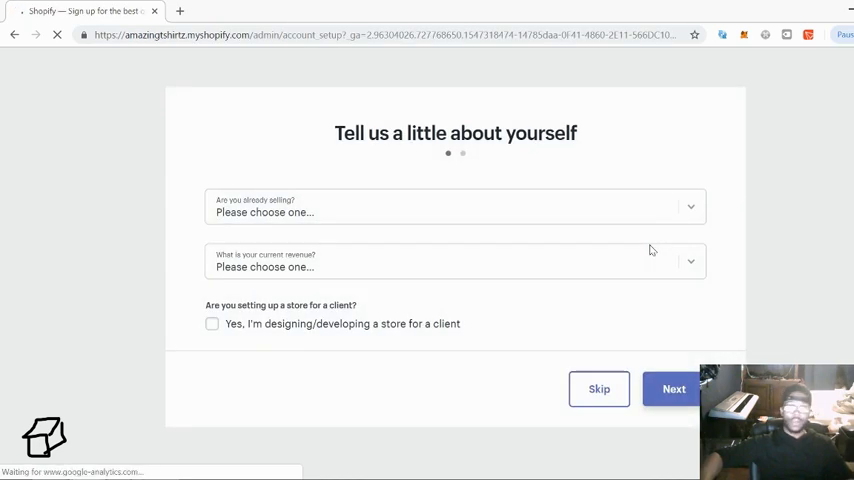
click(456, 212)
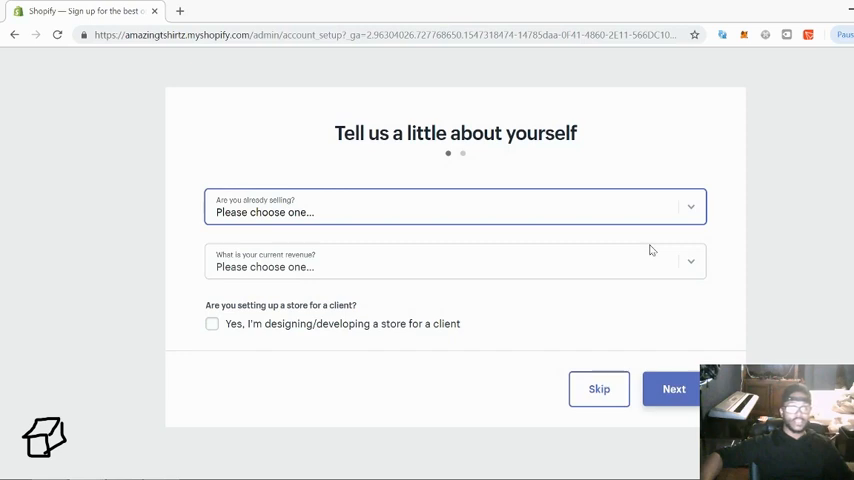
mouse_move(652, 212)
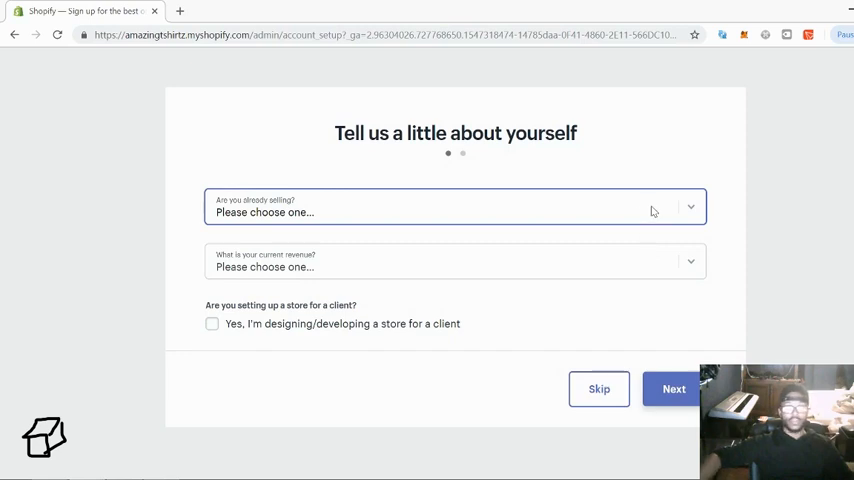
click(456, 212)
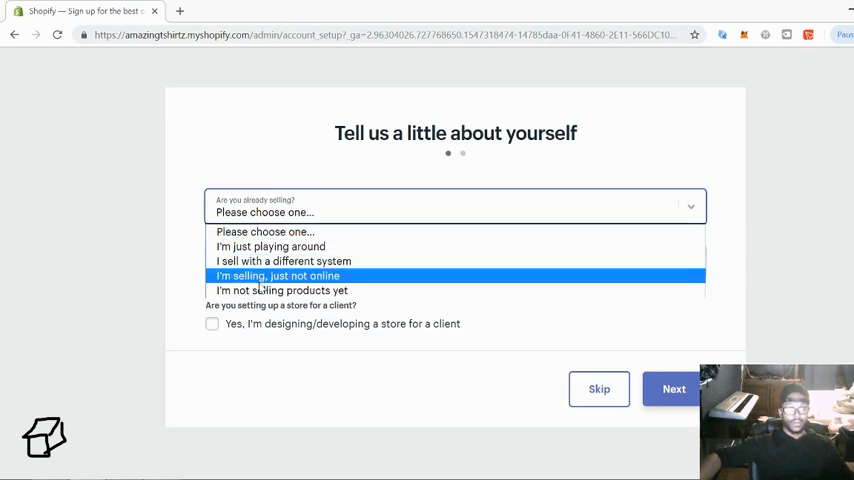
click(282, 290)
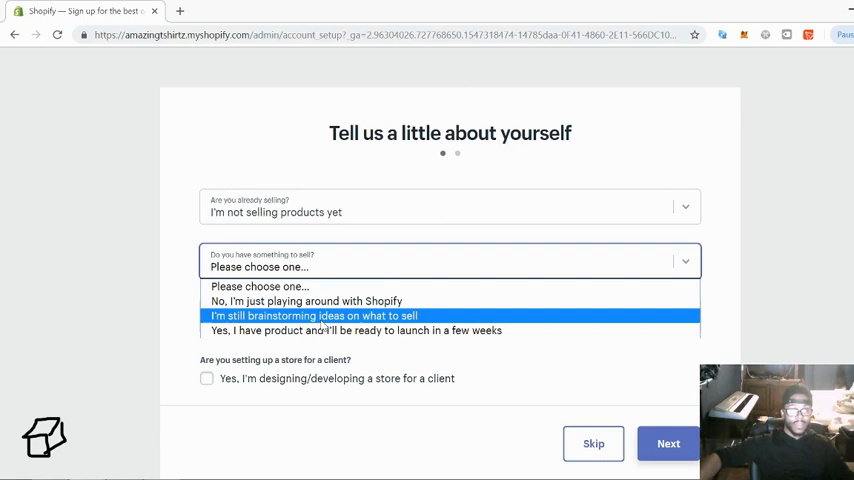
Answer launching in a few weeks with $1,000,000 USD+ revenue and continue to the address step.
click(356, 330)
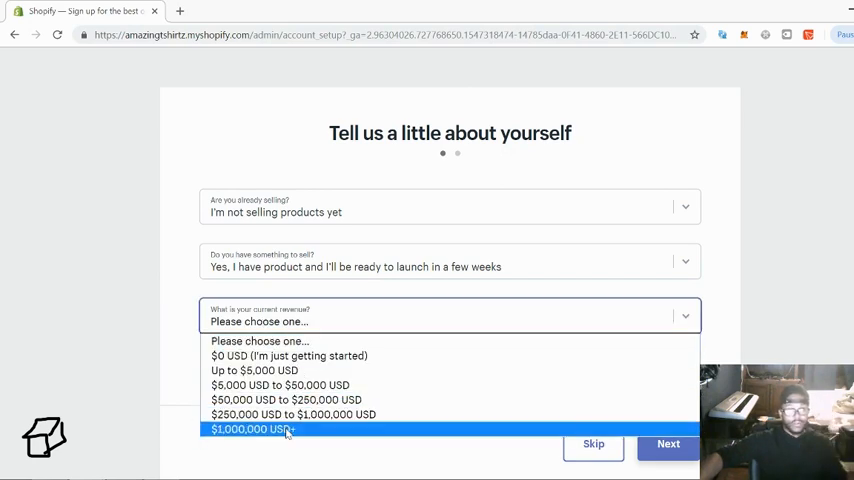
click(252, 428)
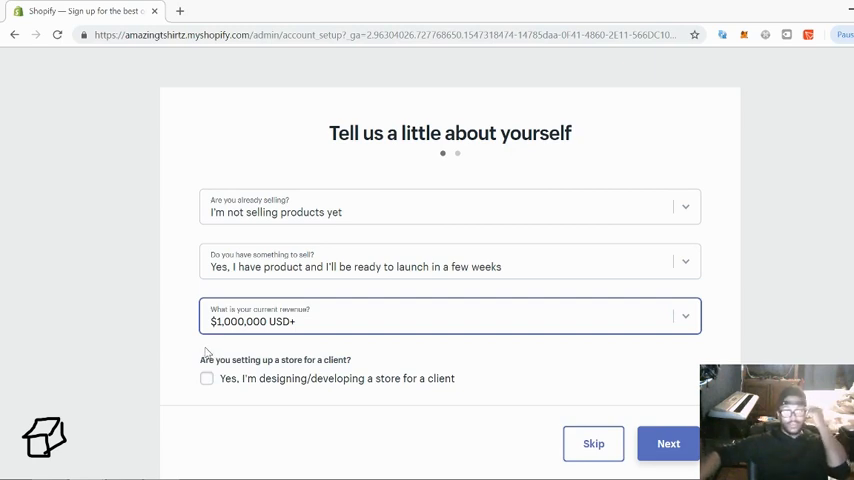
click(664, 444)
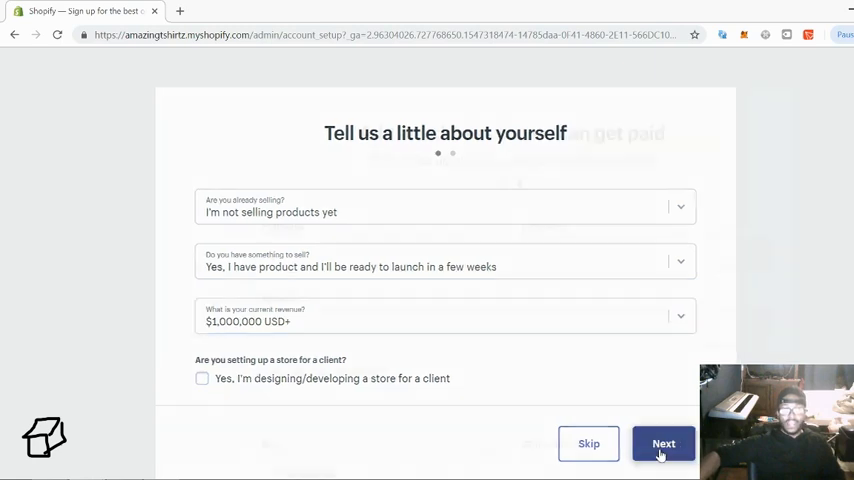
click(664, 444)
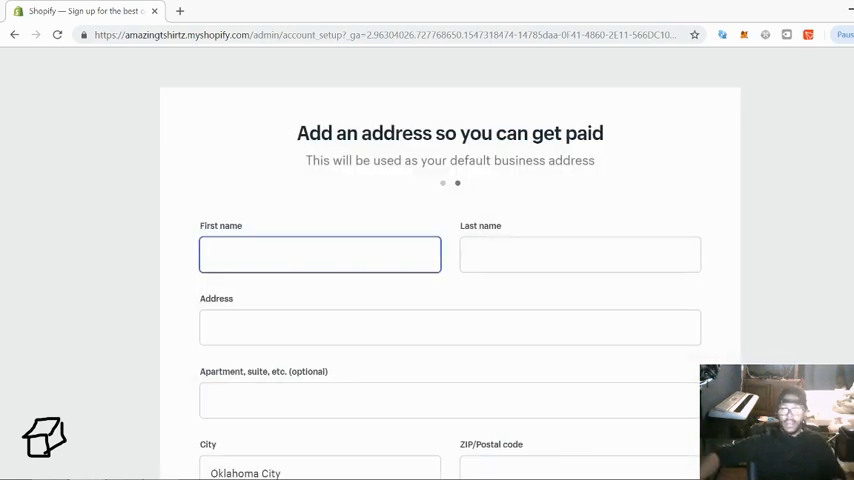
Submit the Oklahoma City business address and enter the store admin.
scroll(down, 3)
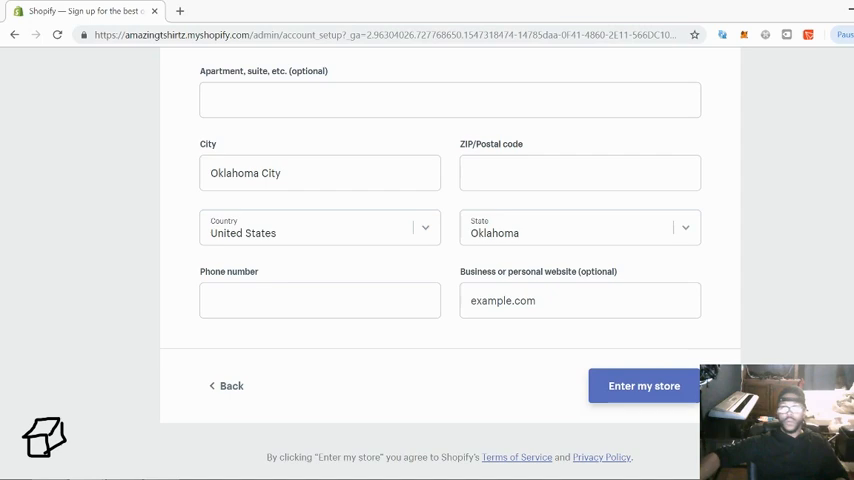
click(644, 386)
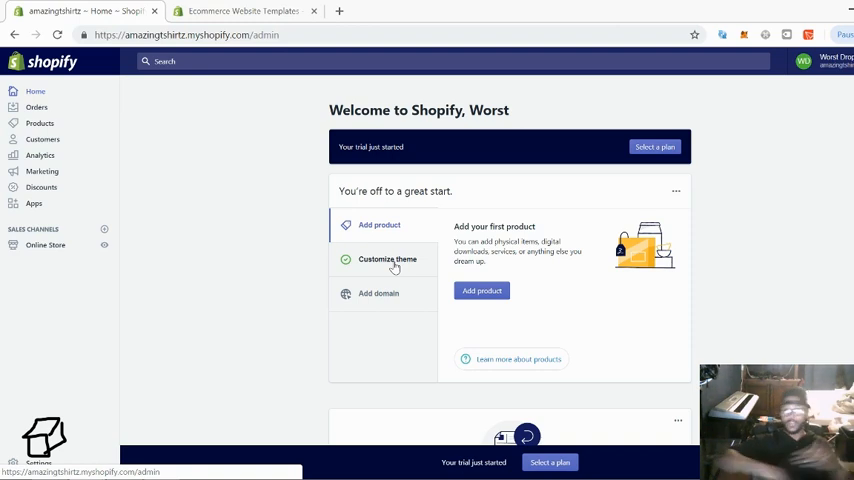
mouse_move(818, 168)
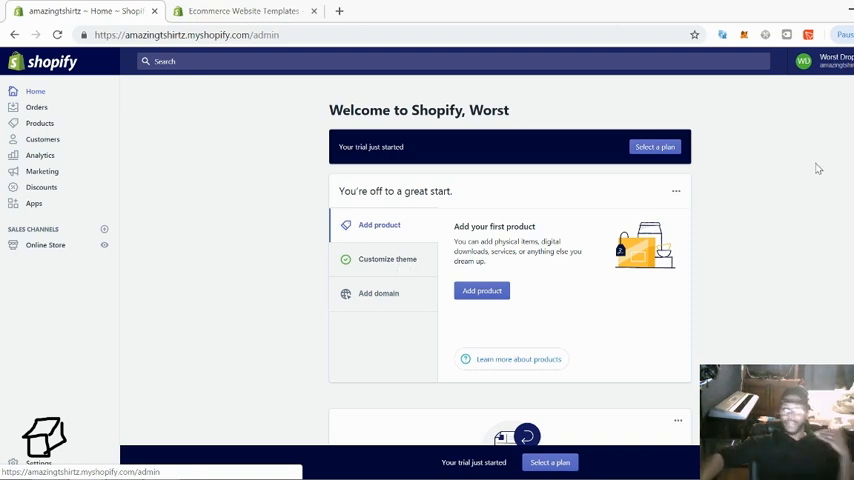
Go from the admin home to the Online Store Themes page.
scroll(down, 3)
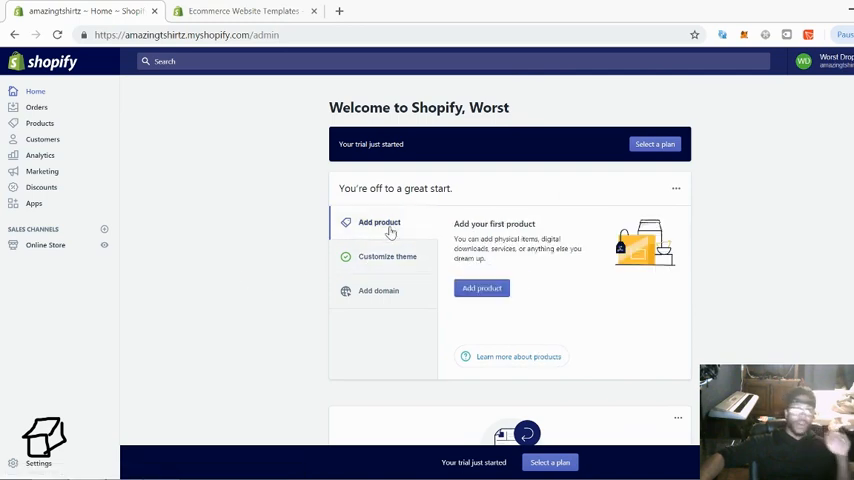
click(388, 256)
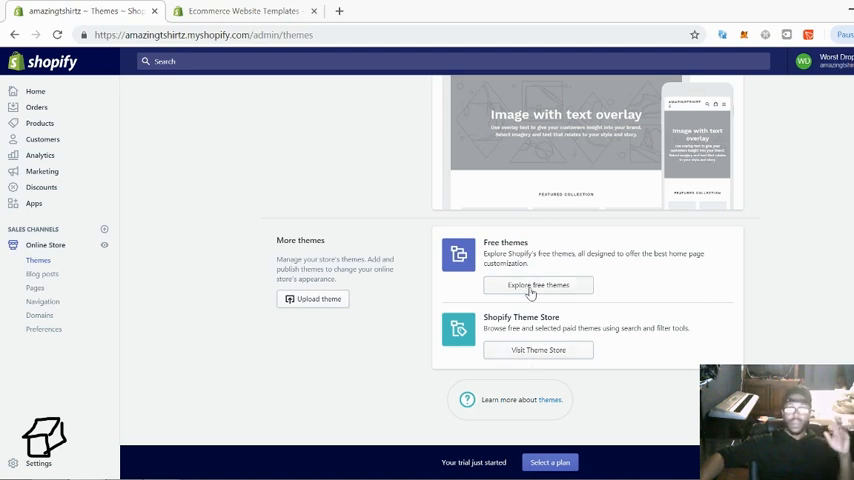
Add the free Minimal theme to the store from Explore free themes.
click(538, 284)
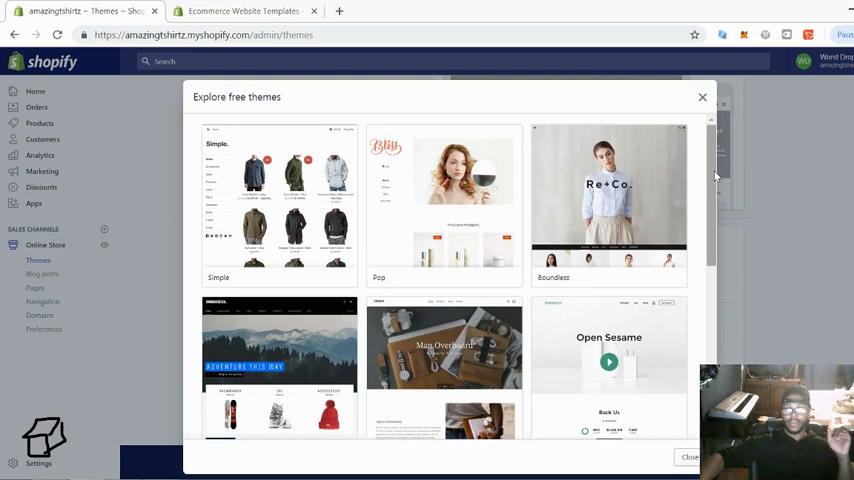
scroll(down, 3)
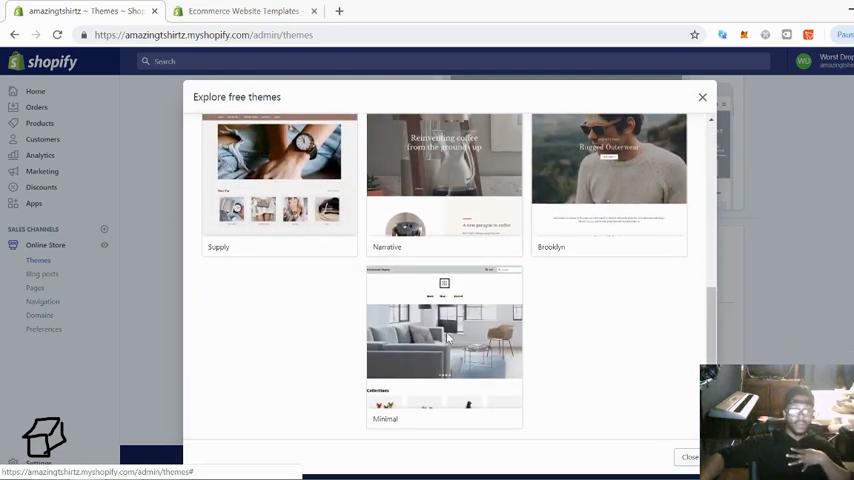
click(444, 330)
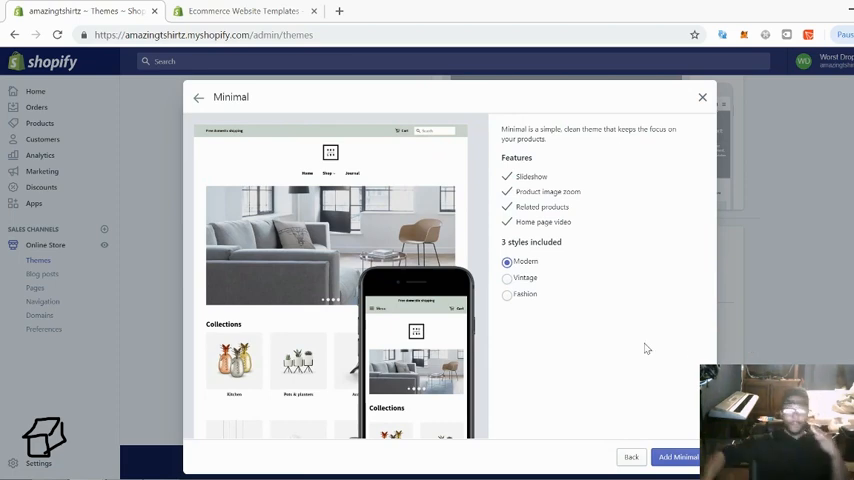
click(676, 456)
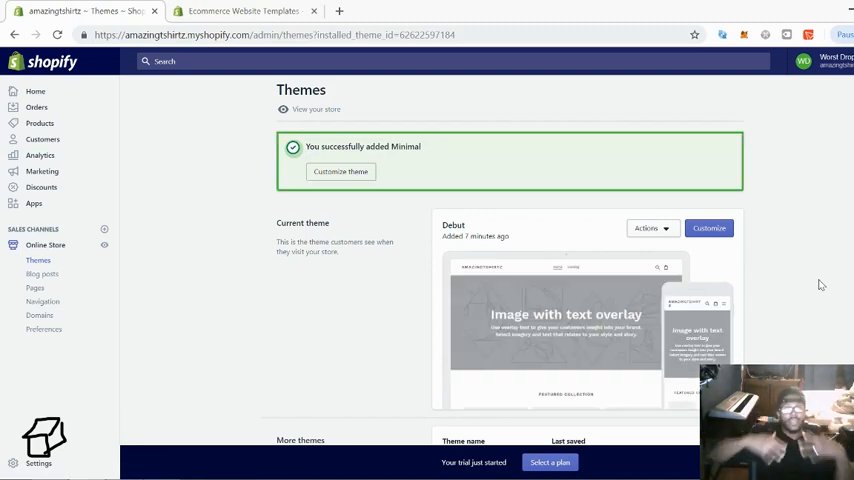
mouse_move(830, 212)
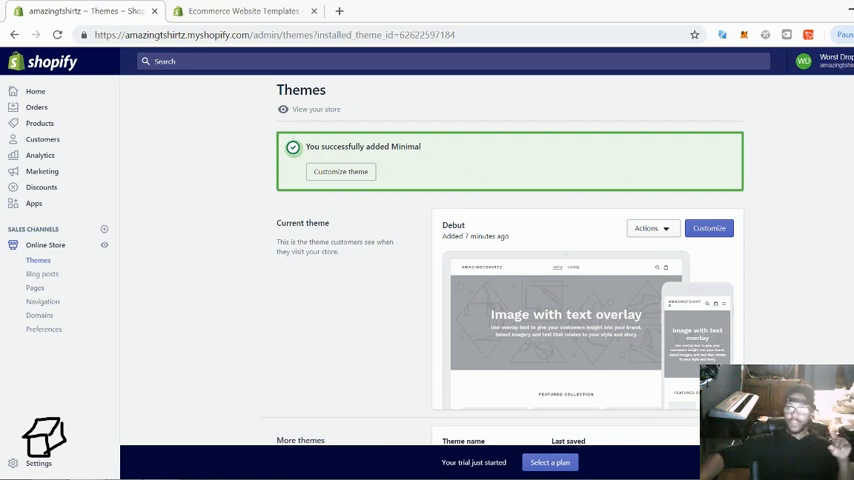
Publish Minimal as the live theme and start customizing it.
scroll(down, 3)
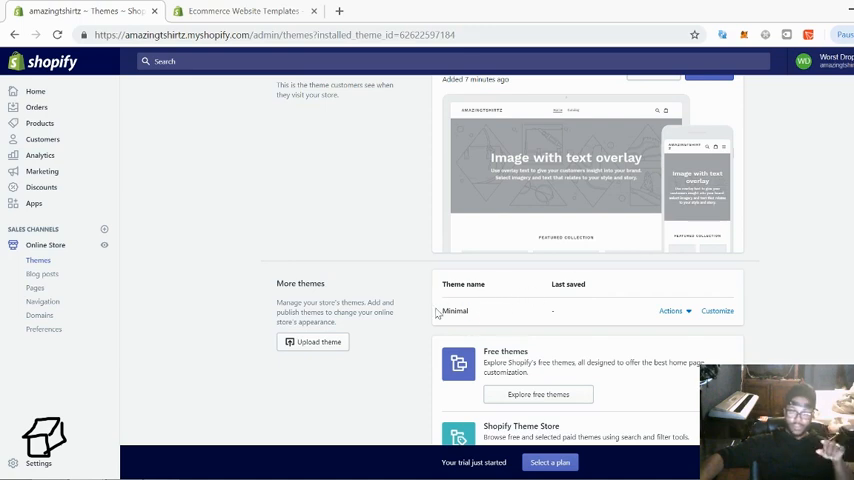
click(672, 312)
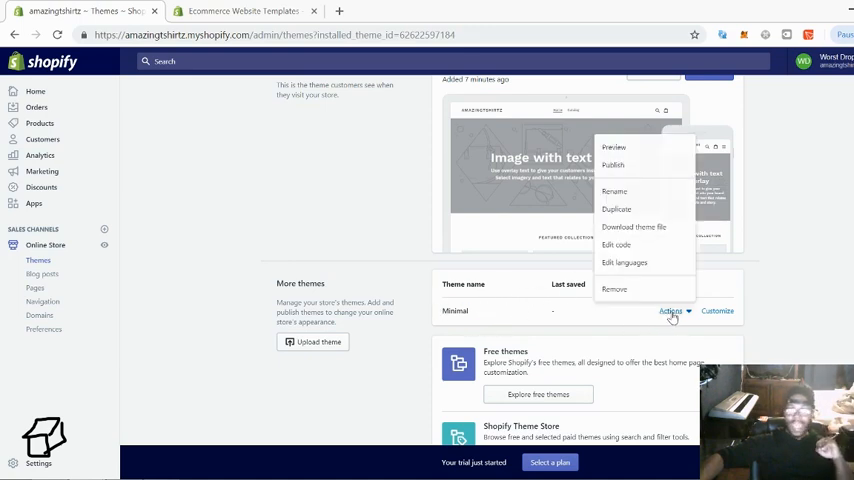
mouse_move(614, 164)
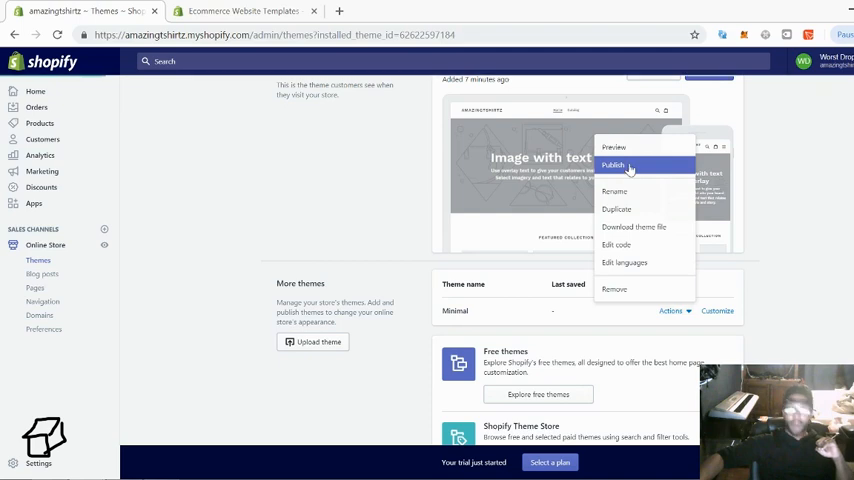
click(612, 164)
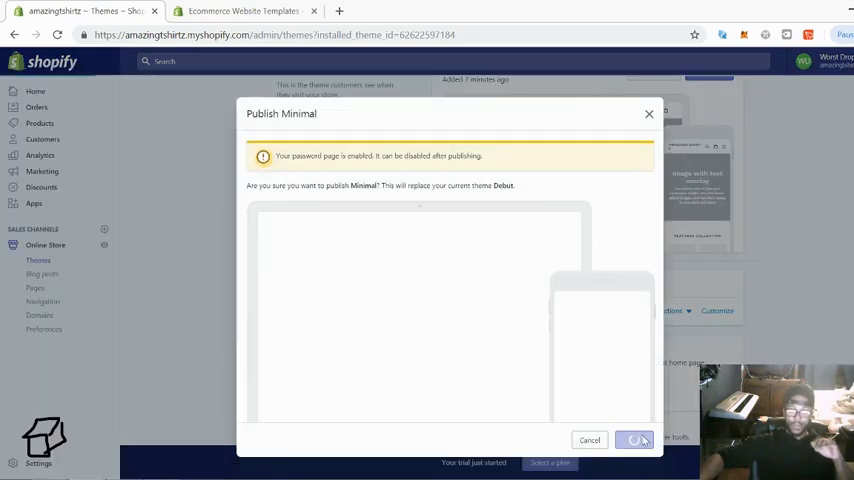
click(638, 440)
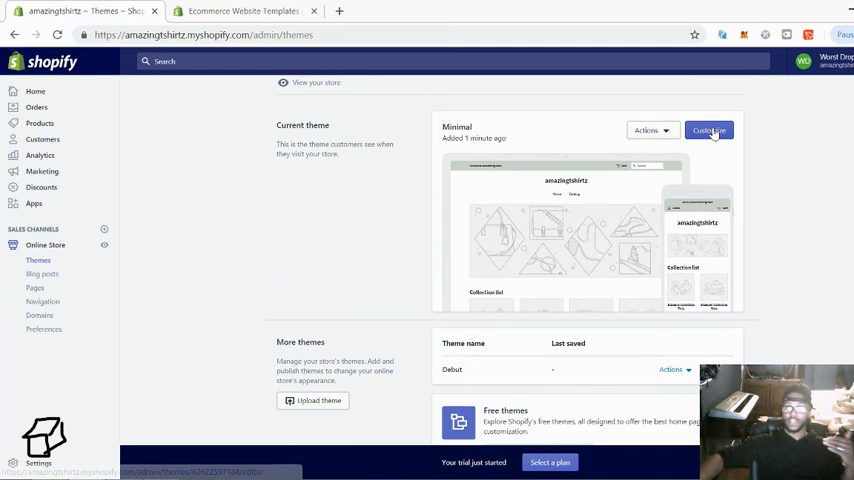
click(708, 130)
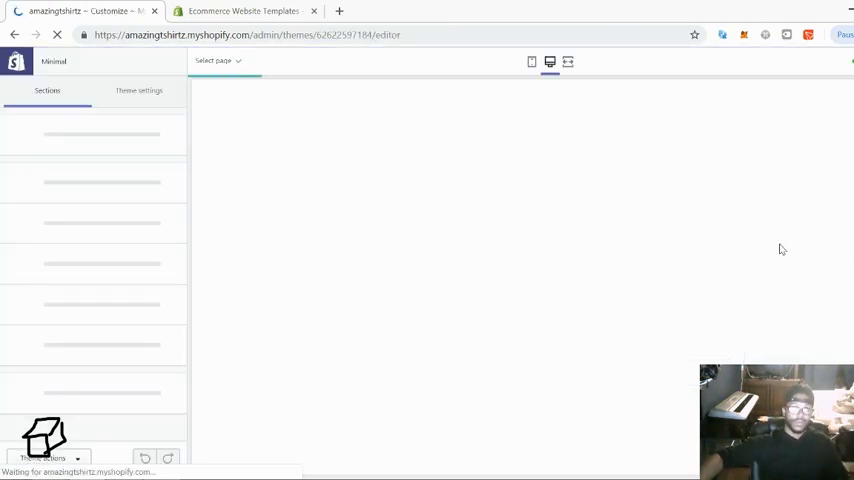
mouse_move(528, 276)
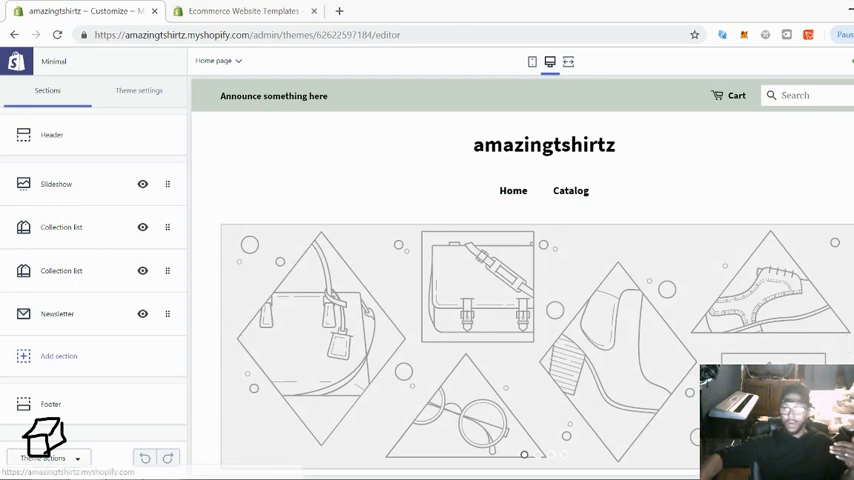
Scroll through the amazingtshirtz homepage preview to review its sections.
scroll(down, 3)
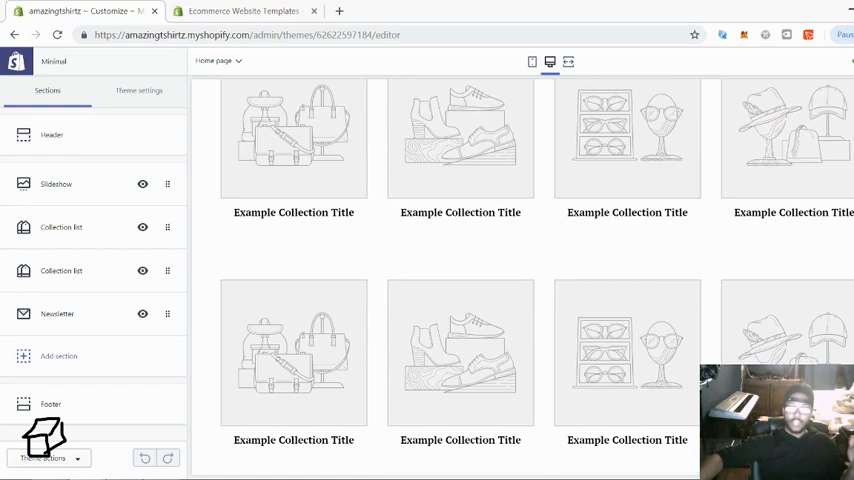
scroll(down, 3)
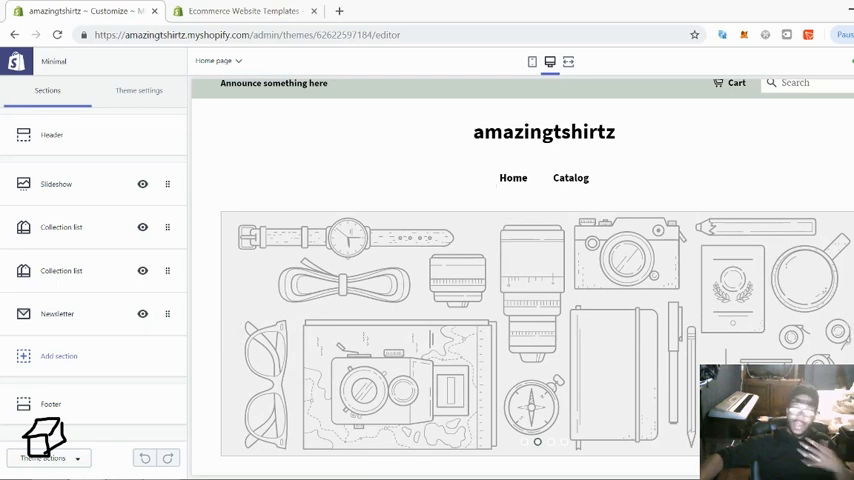
scroll(down, 3)
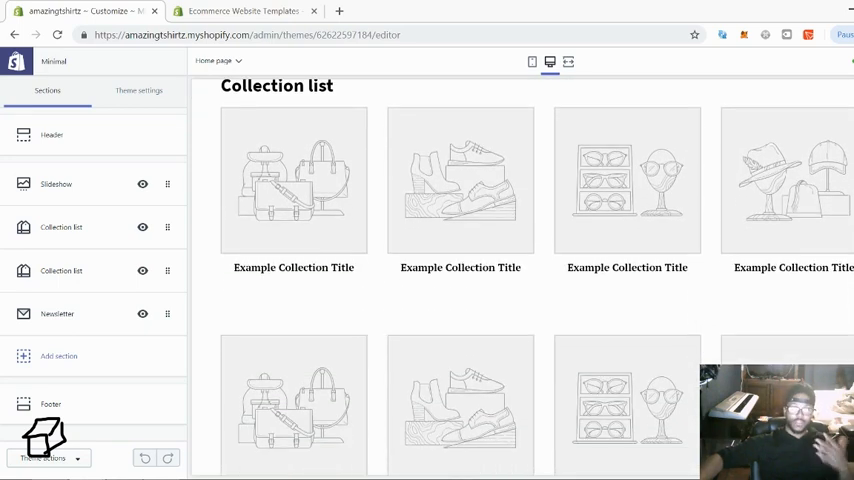
scroll(down, 3)
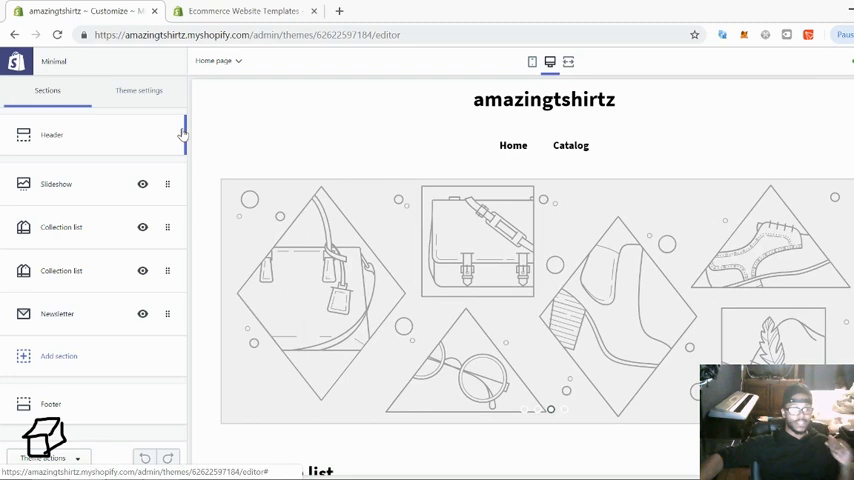
Pick the Good Vibes ocean photo as the image for the slideshow's slide.
click(56, 184)
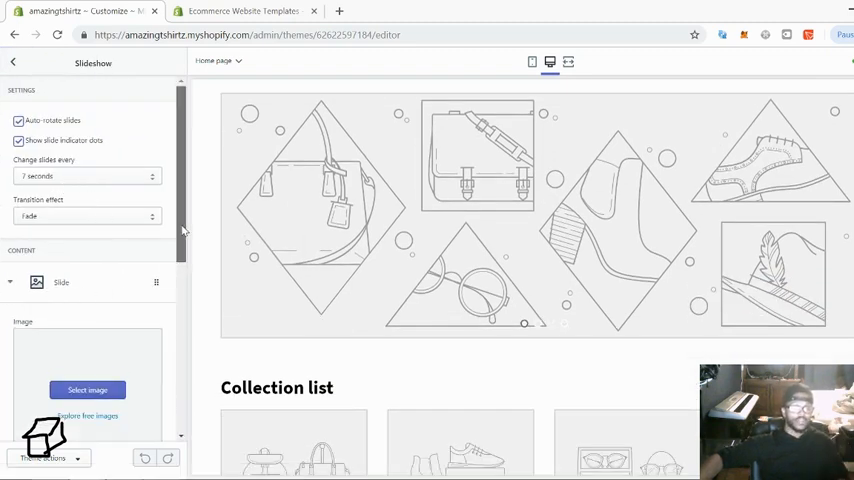
scroll(down, 3)
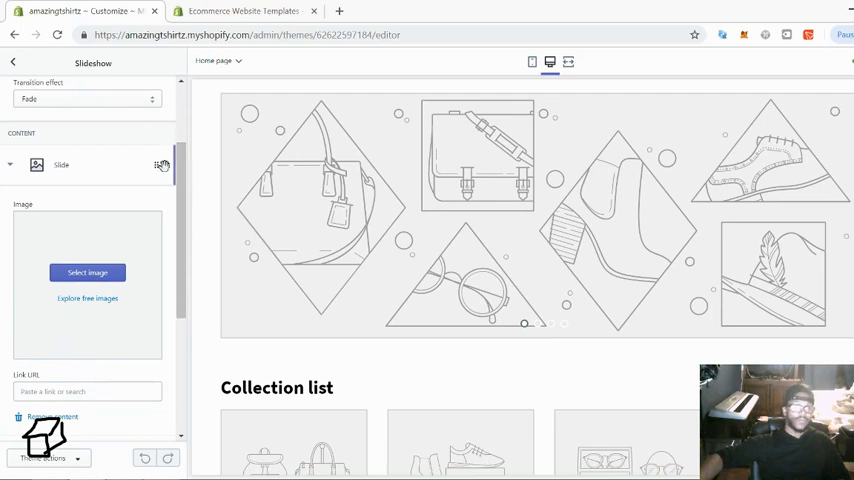
mouse_move(312, 160)
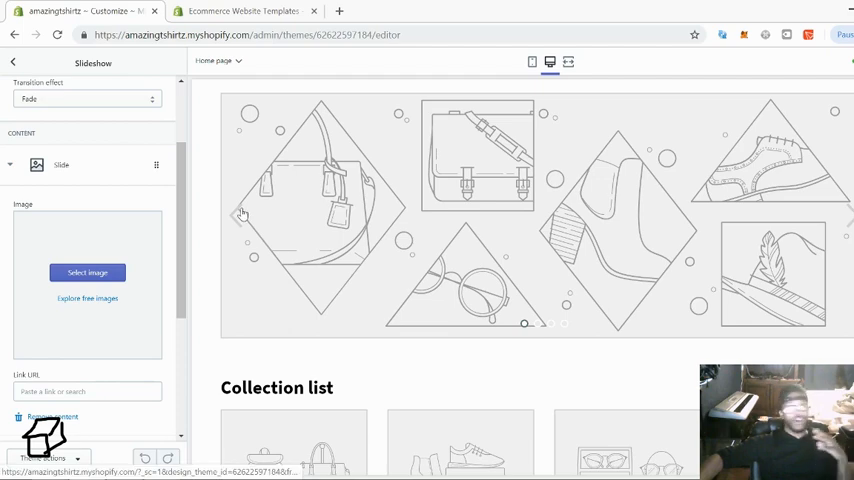
mouse_move(232, 228)
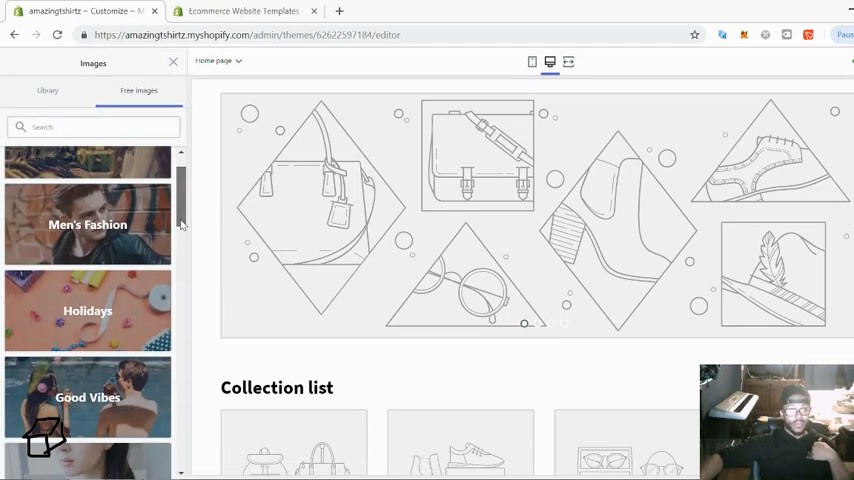
scroll(down, 3)
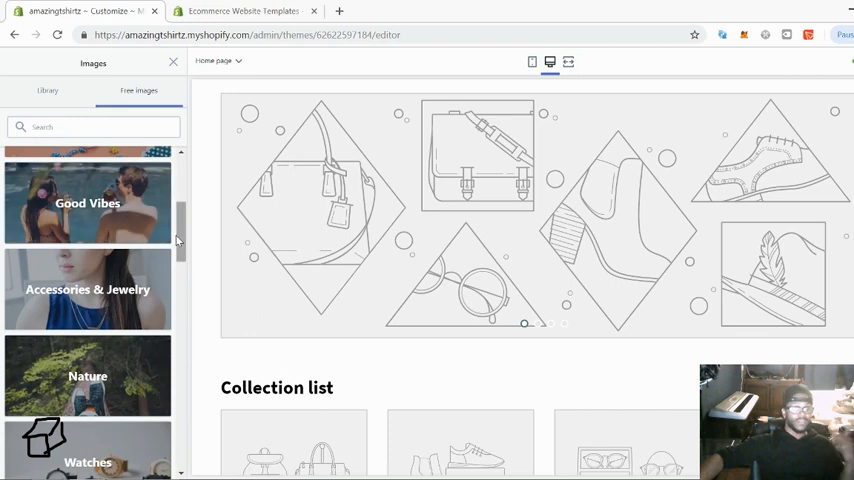
scroll(down, 3)
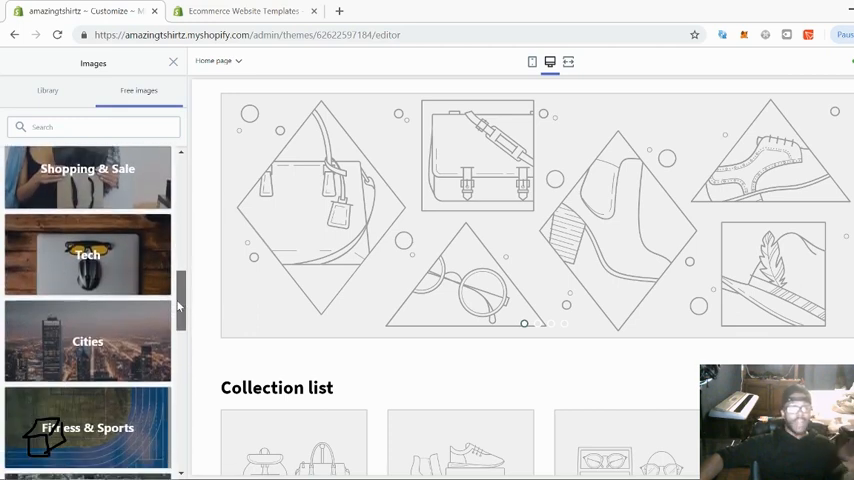
scroll(down, 3)
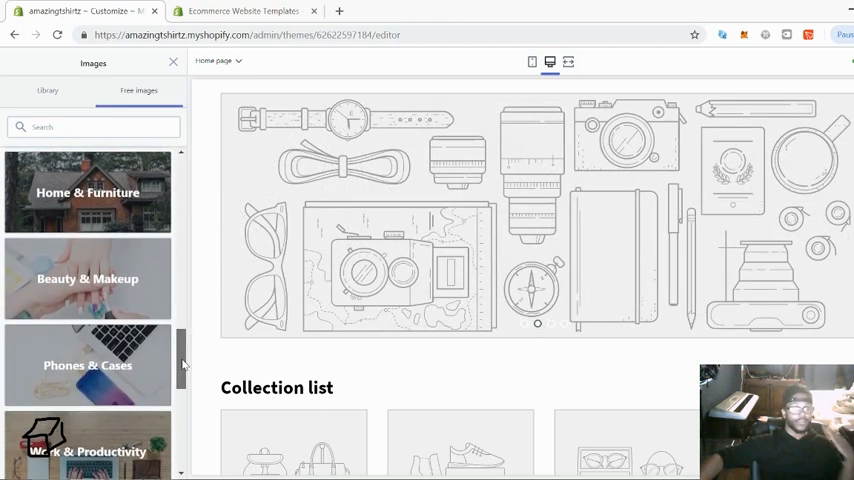
scroll(down, 3)
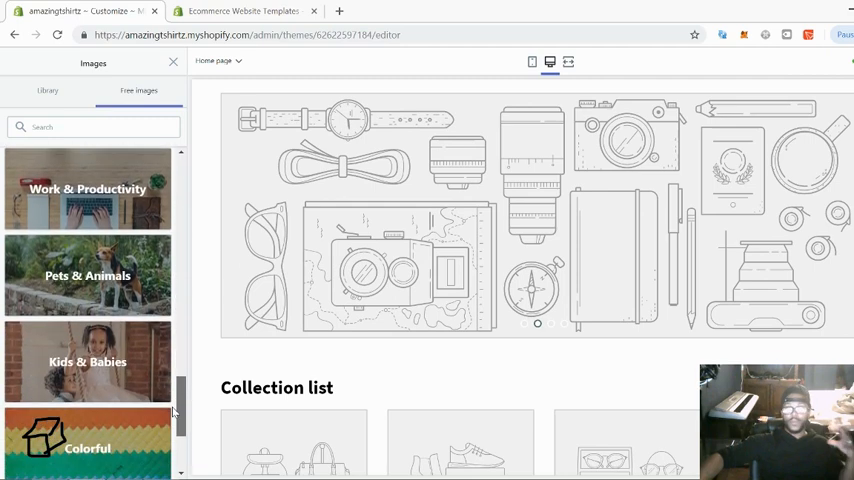
scroll(down, 3)
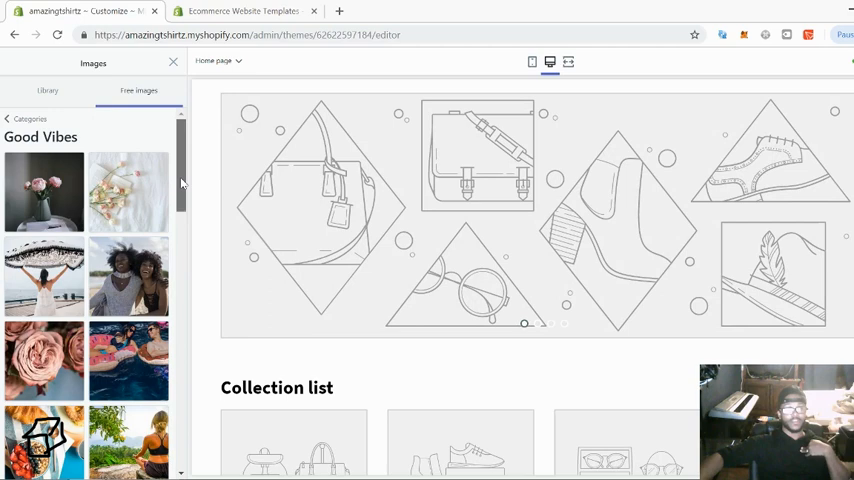
scroll(down, 3)
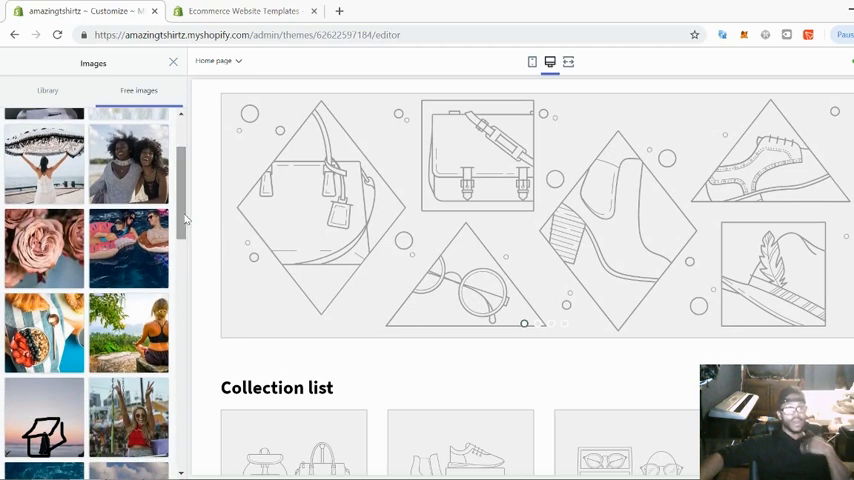
scroll(down, 3)
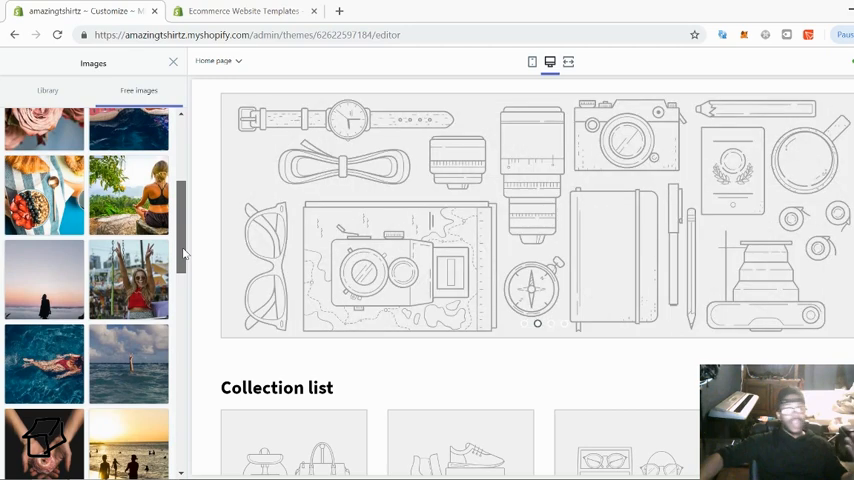
scroll(down, 3)
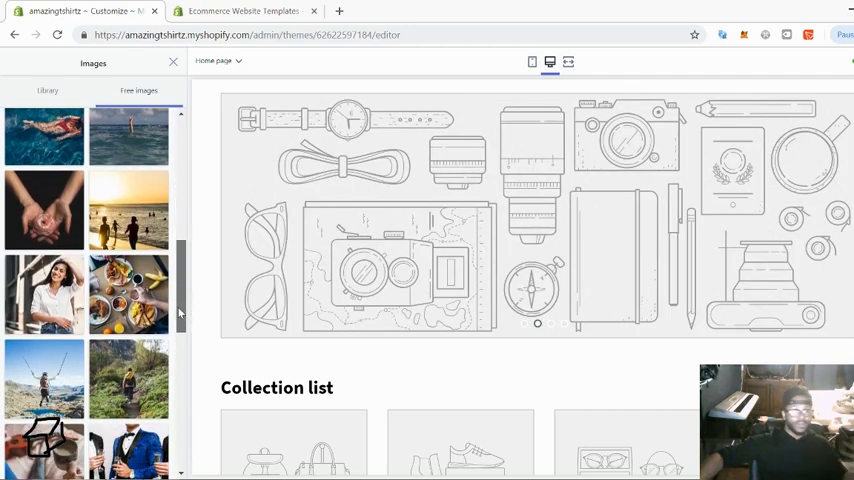
scroll(down, 3)
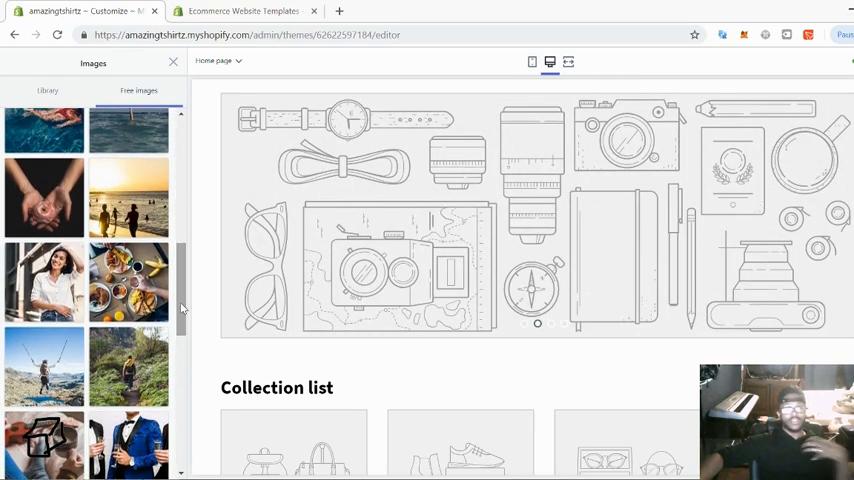
scroll(down, 3)
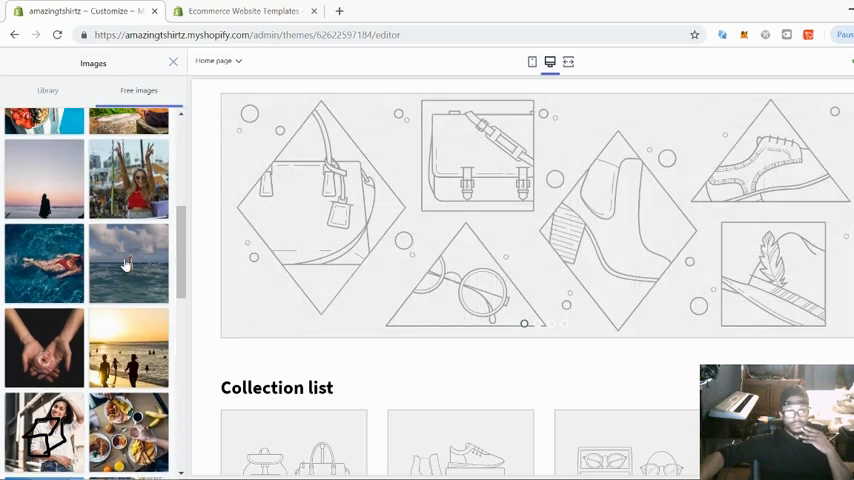
click(128, 264)
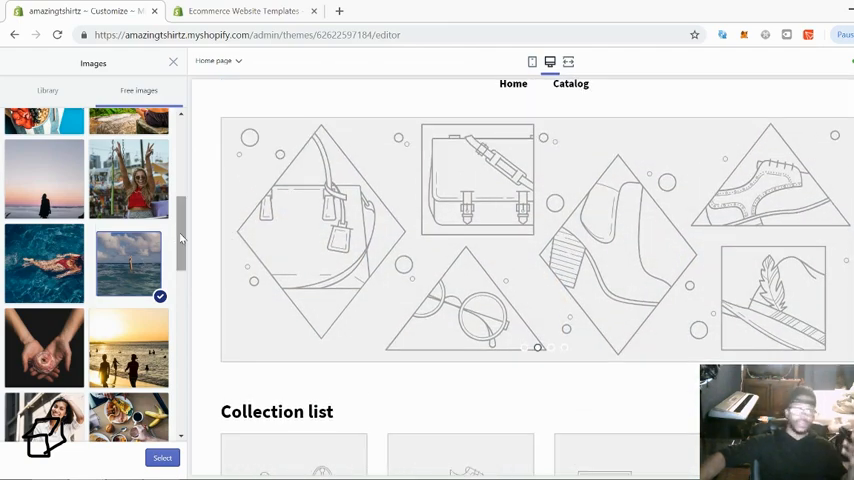
Confirm the ocean photo and apply a Good Vibes food photo to another slide.
click(160, 456)
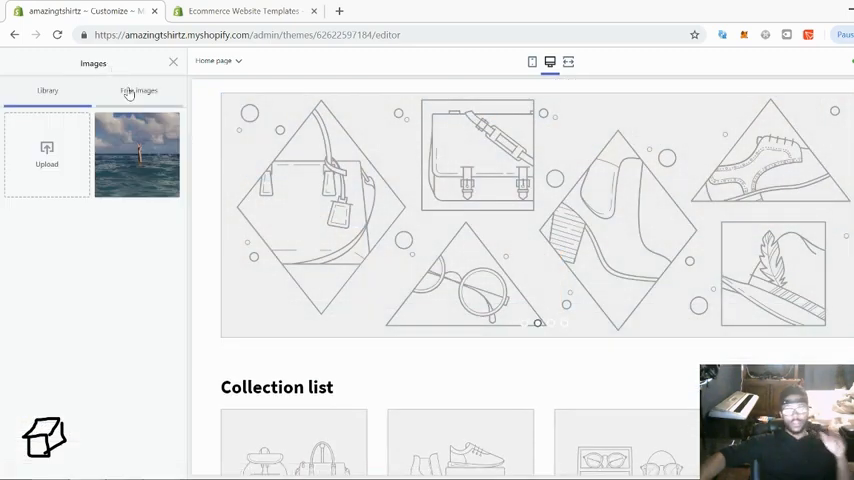
click(138, 90)
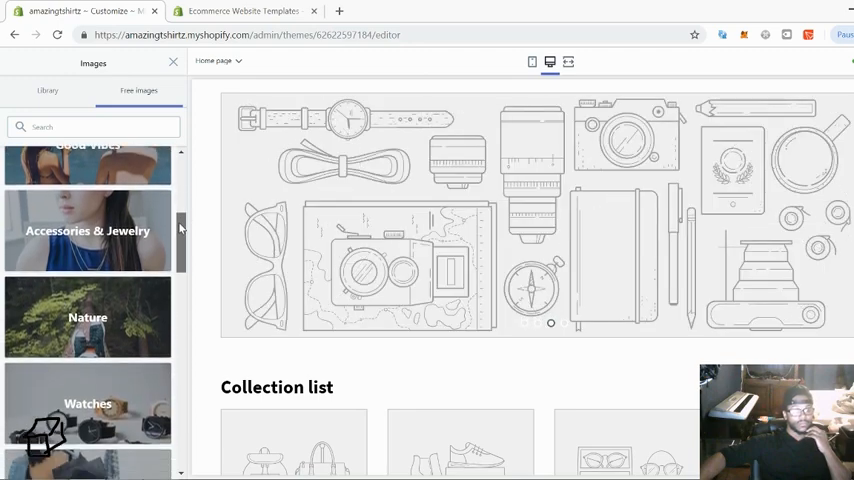
scroll(down, 3)
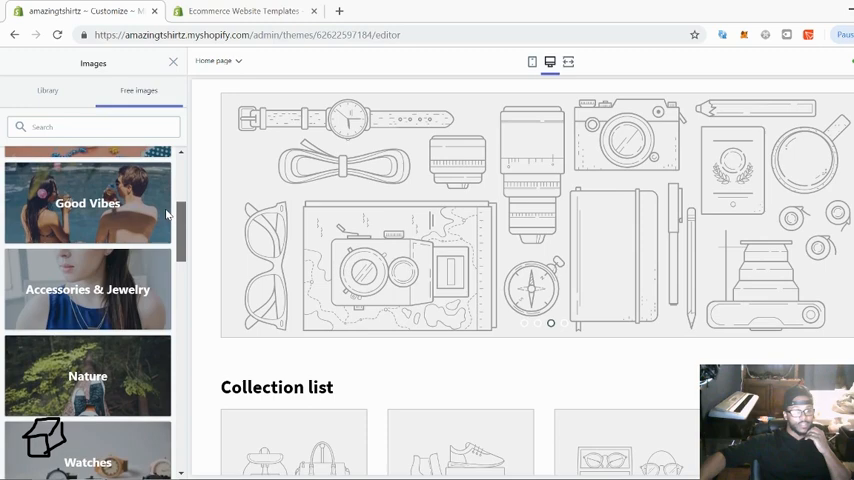
click(88, 204)
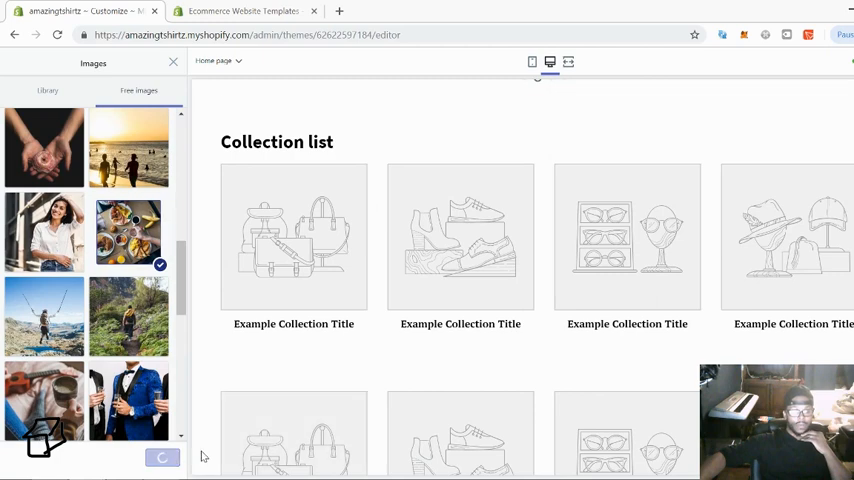
click(12, 64)
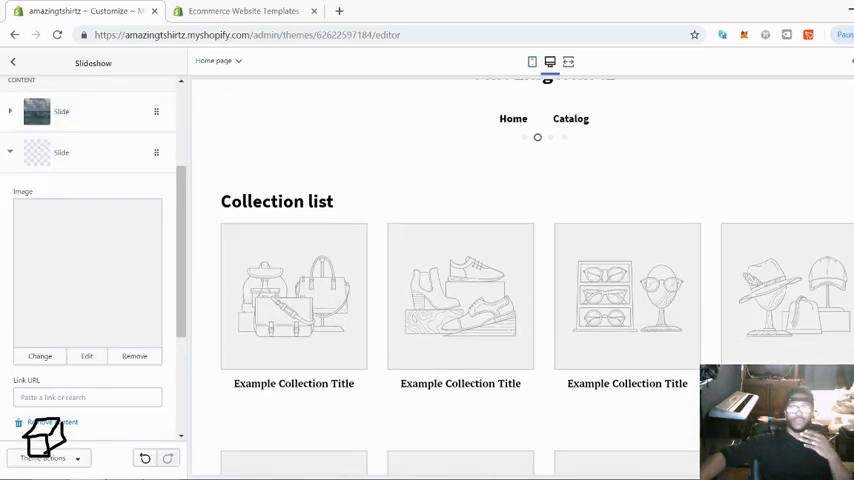
Keep the slideshow at 7-second changes with Fade transition and review the preview.
scroll(up, 3)
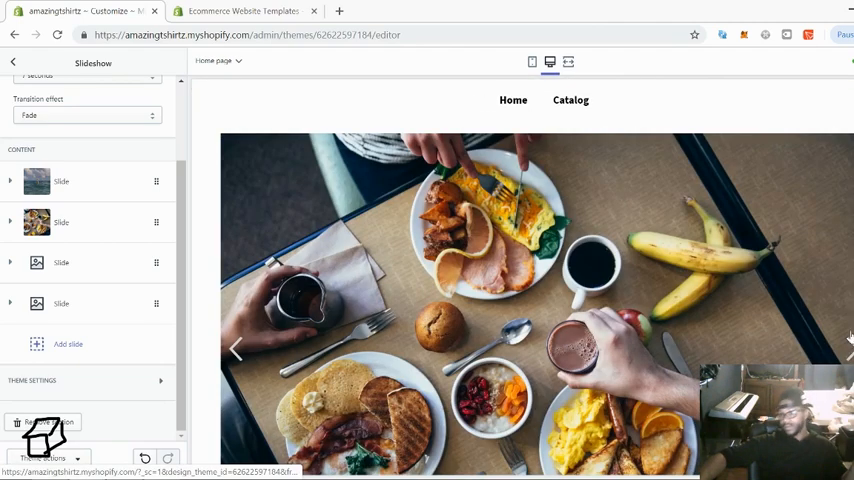
mouse_move(836, 324)
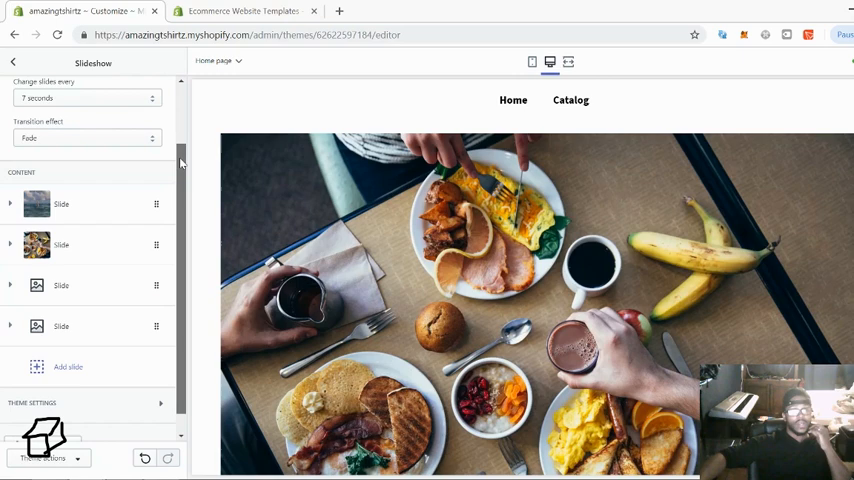
scroll(down, 3)
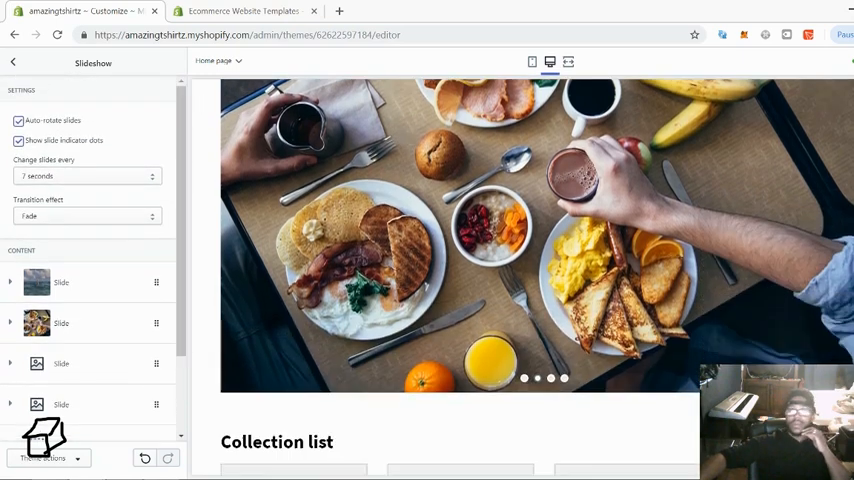
scroll(down, 3)
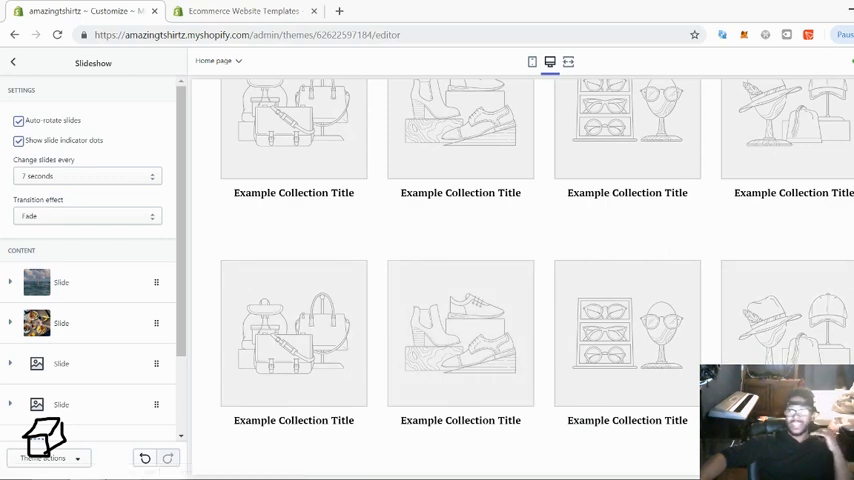
scroll(down, 3)
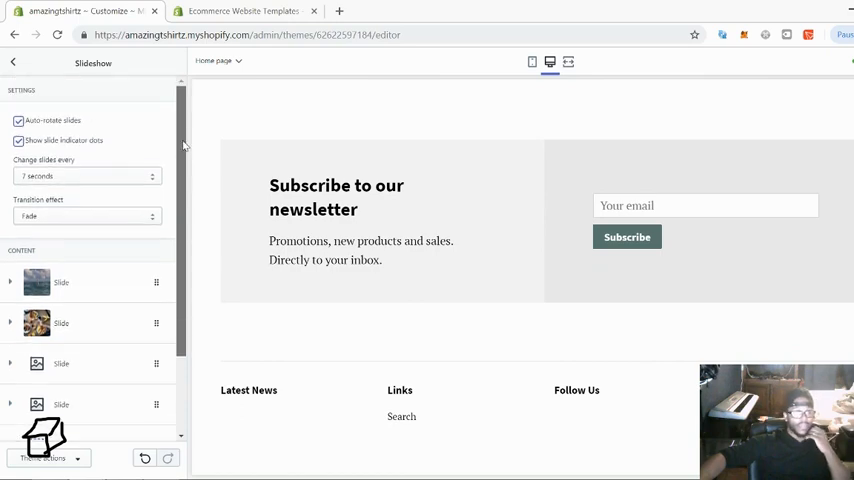
Return to the homepage sections list and go into the Footer's newsletter signup settings.
click(12, 62)
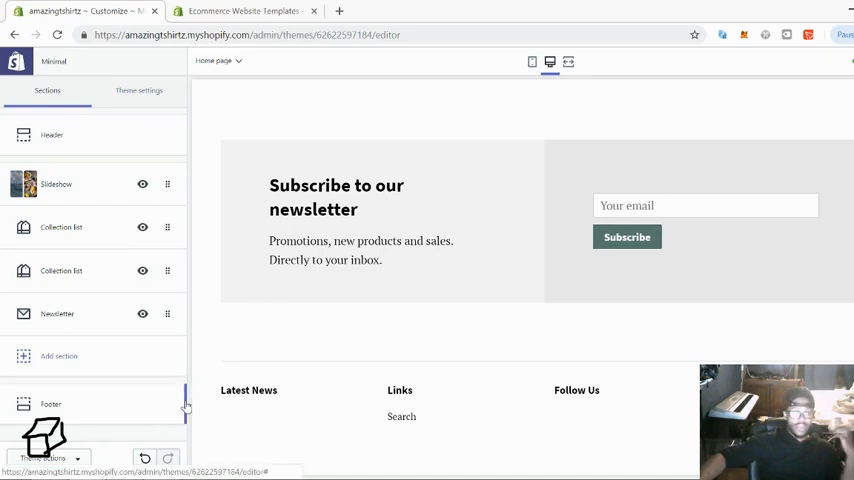
click(52, 404)
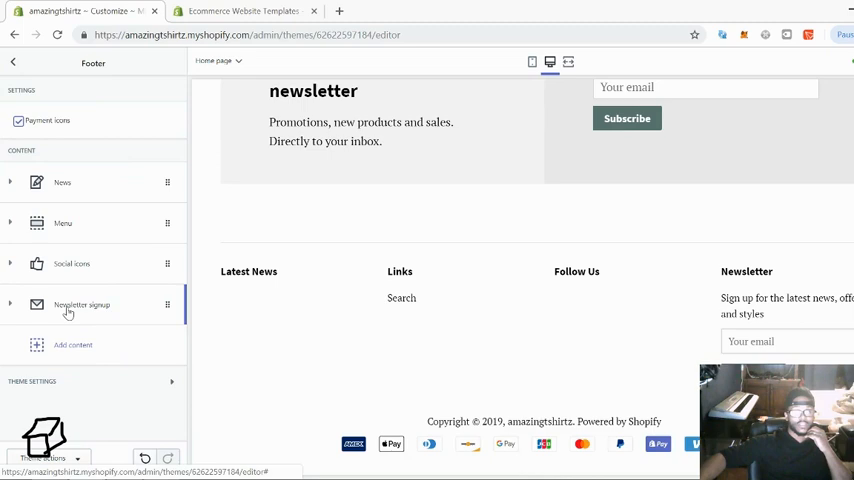
mouse_move(84, 268)
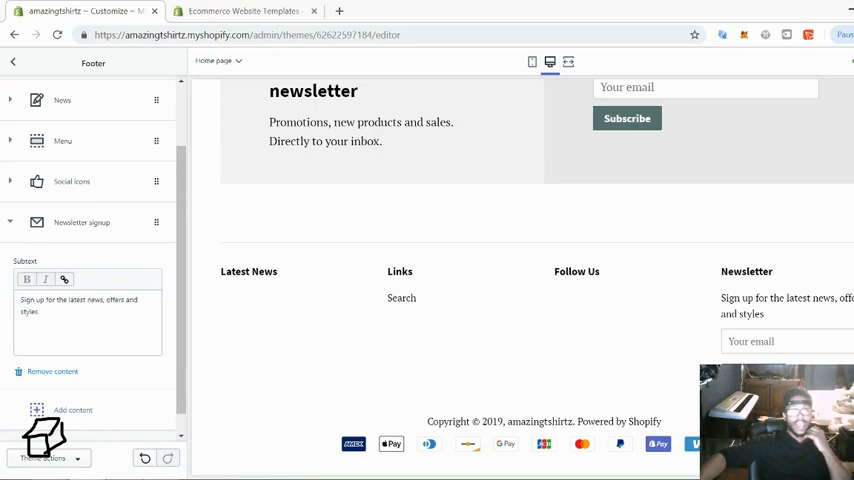
scroll(down, 3)
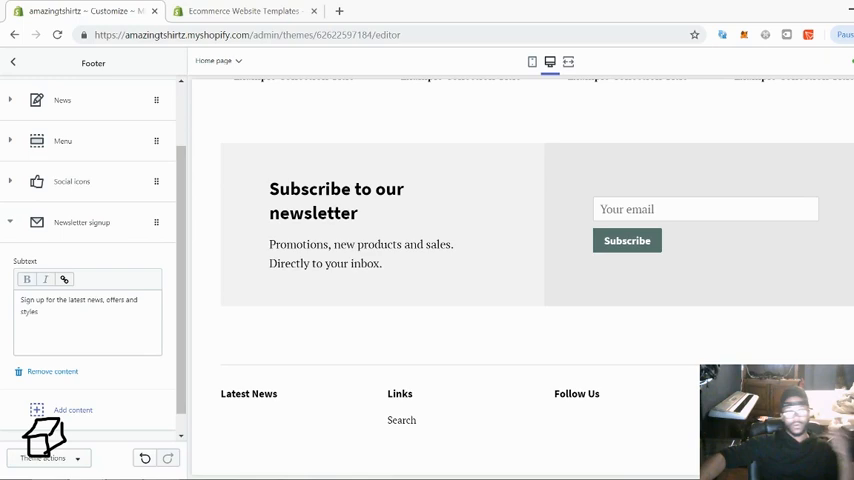
Replace the footer signup subtext with "I'll mail you stuff thatz cool".
triple_click(84, 304)
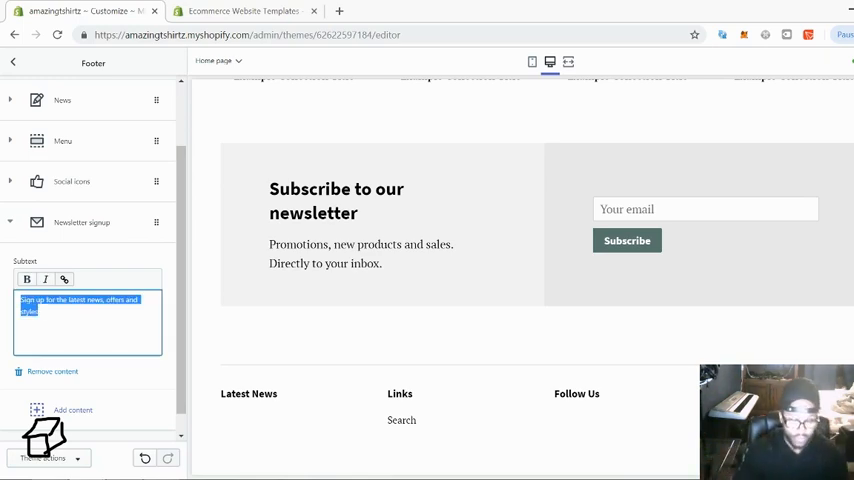
text(I'll n)
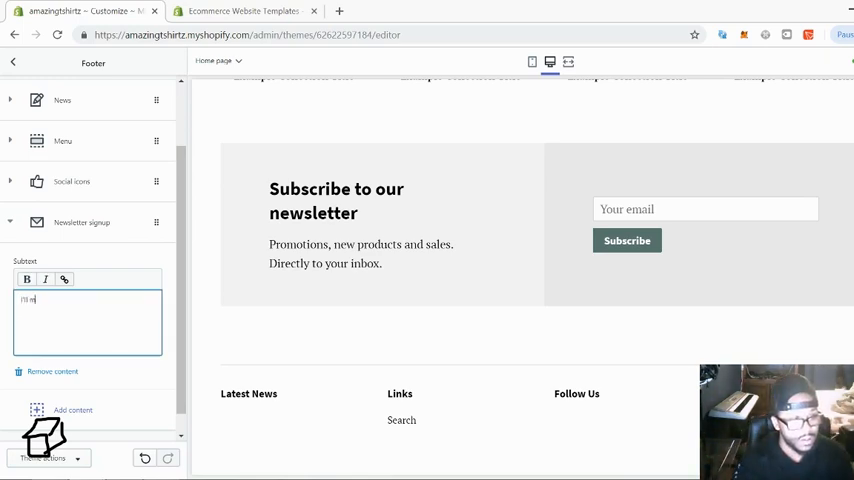
text(I'll mail you stuff thatz)
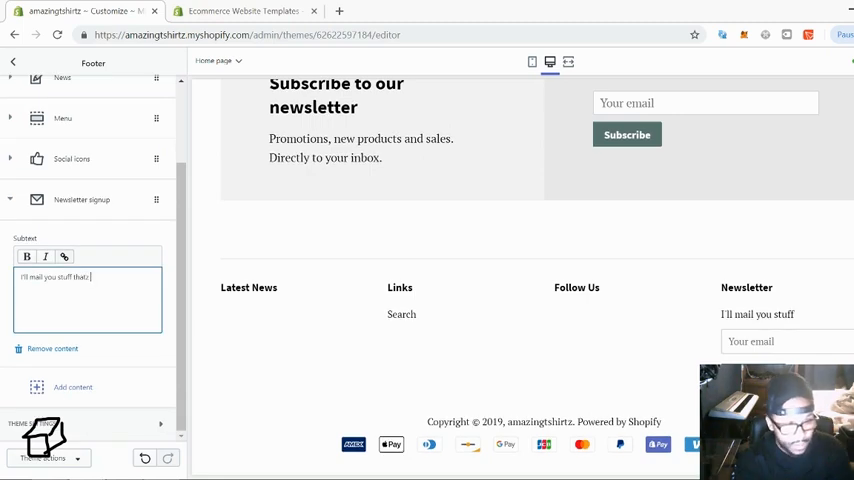
text(cool)
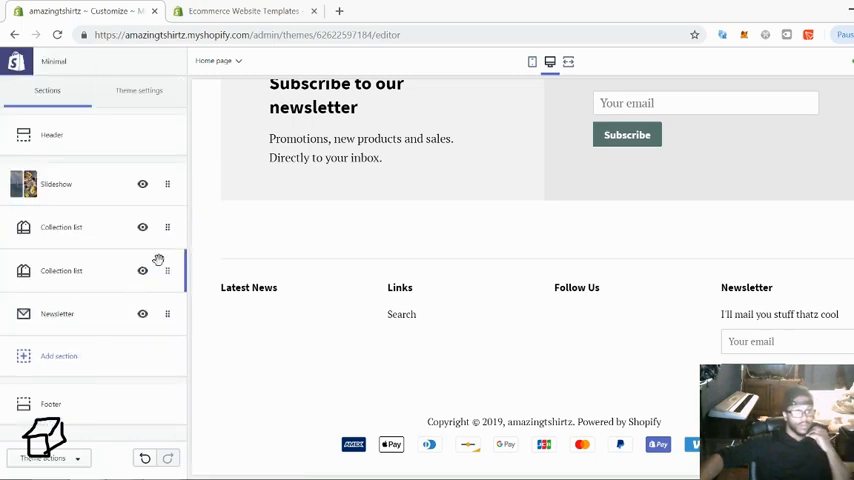
Replace the Newsletter section's description with new text about emails you can get and read.
click(58, 312)
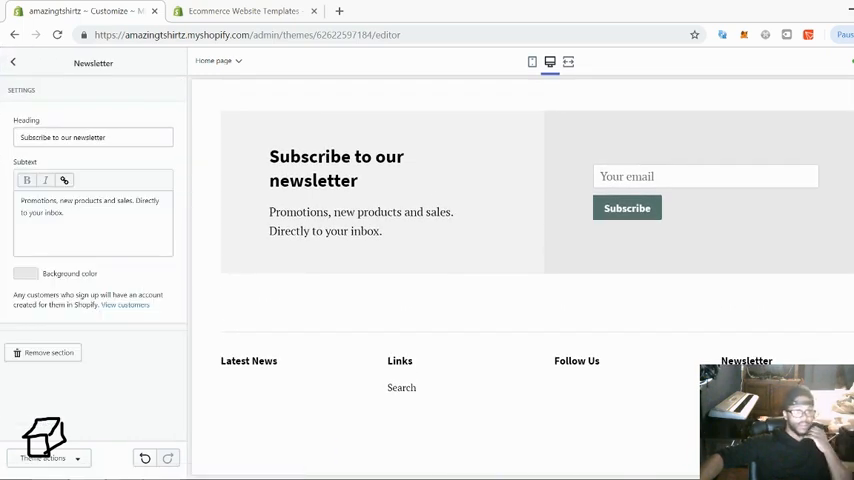
triple_click(92, 208)
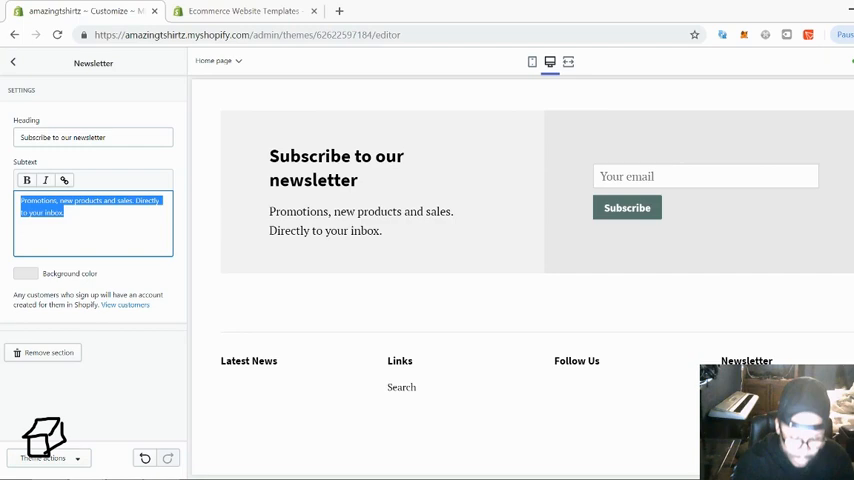
text(This is when I send emails and)
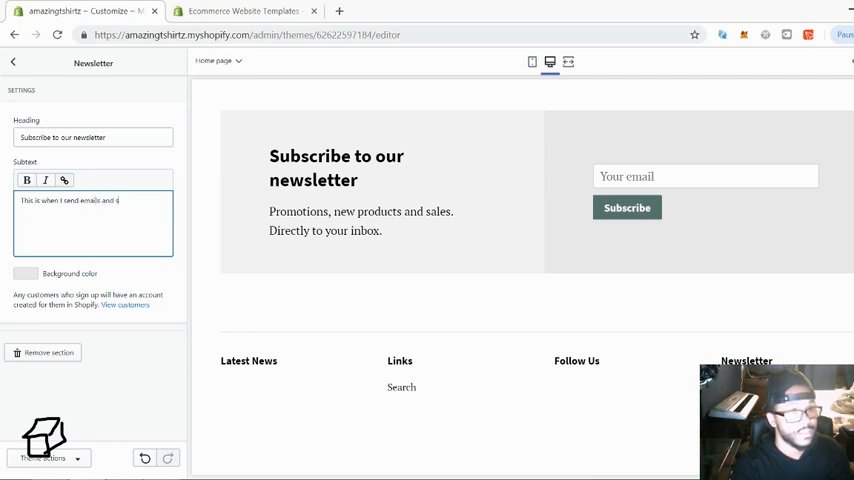
text(stuff like that to ou)
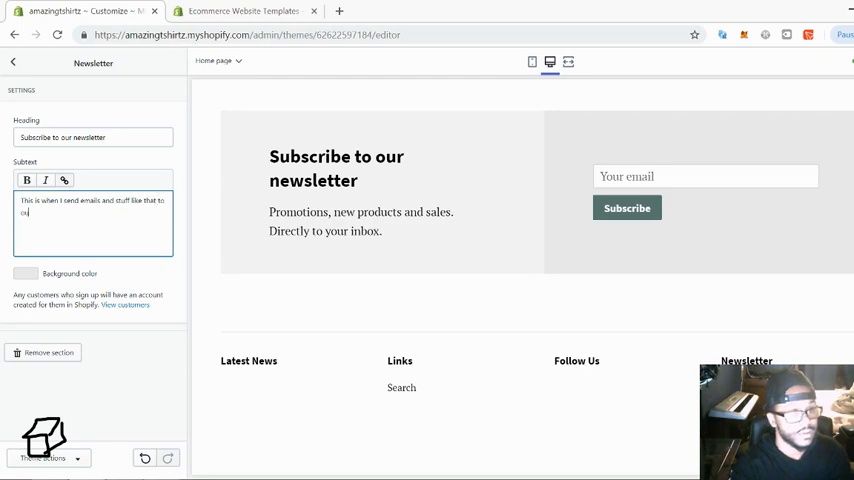
text(your email and you)
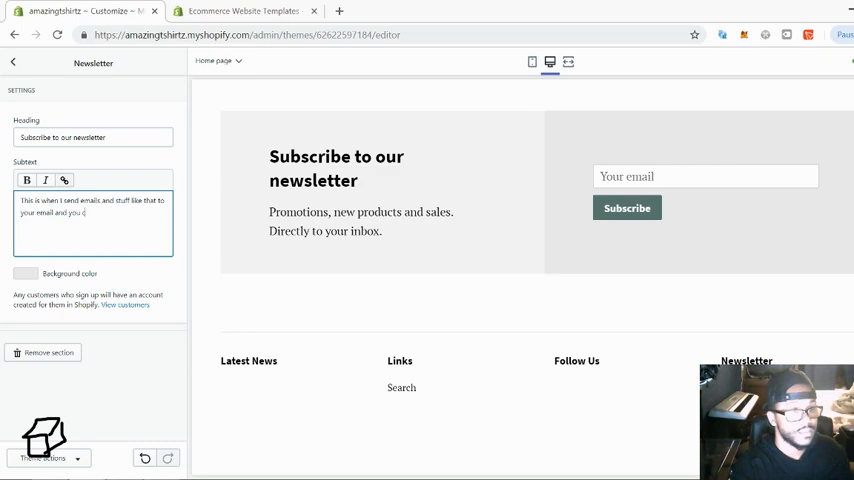
text(can get it and)
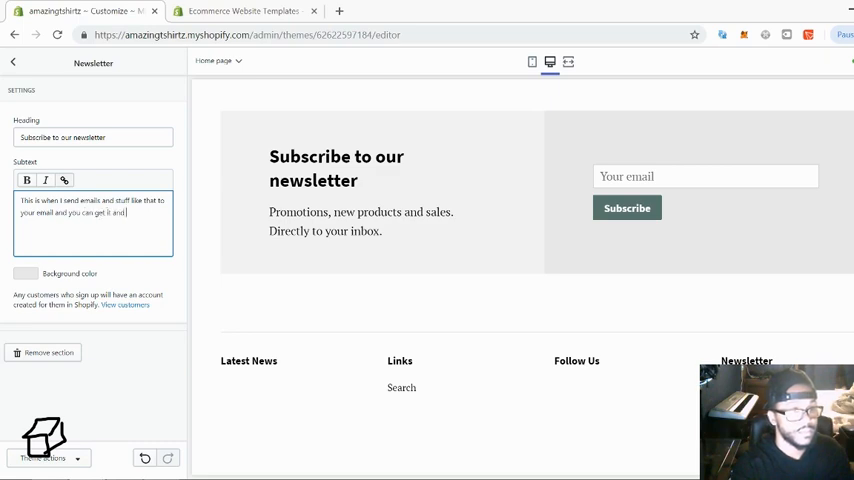
text(read the d)
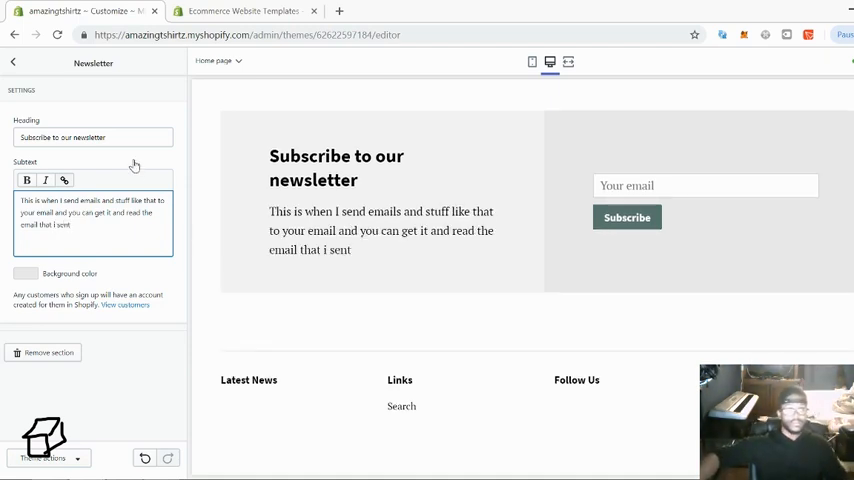
Change the Newsletter heading to "fun and cool newsletter".
double_click(92, 136)
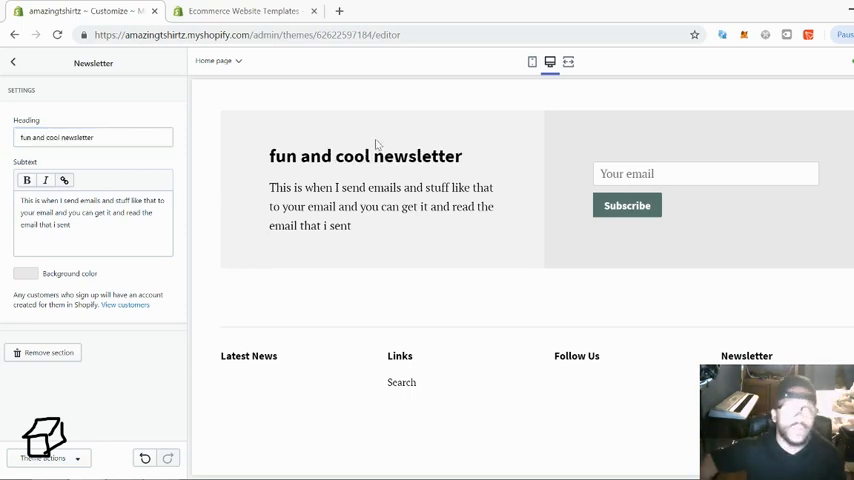
mouse_move(484, 150)
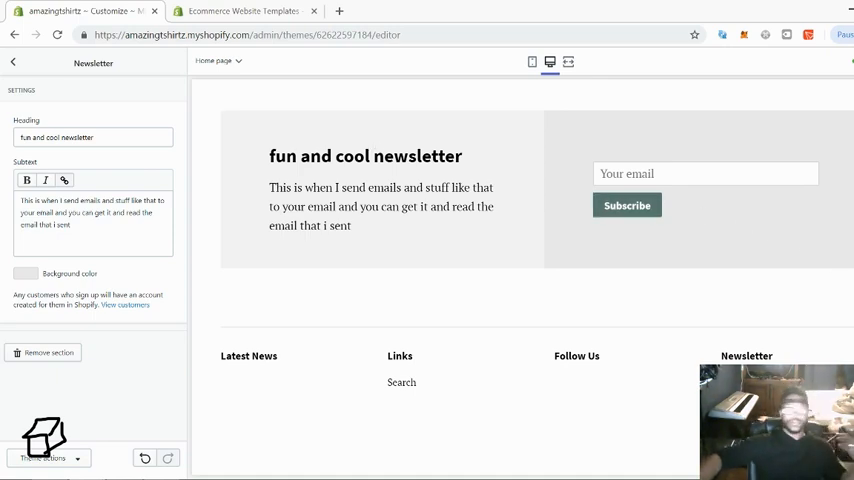
Scroll the homepage preview after leaving the Newsletter settings.
scroll(down, 3)
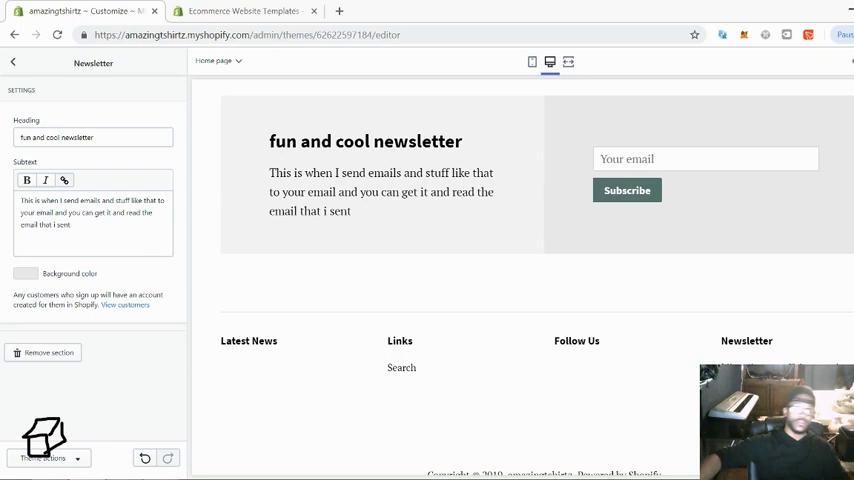
scroll(down, 3)
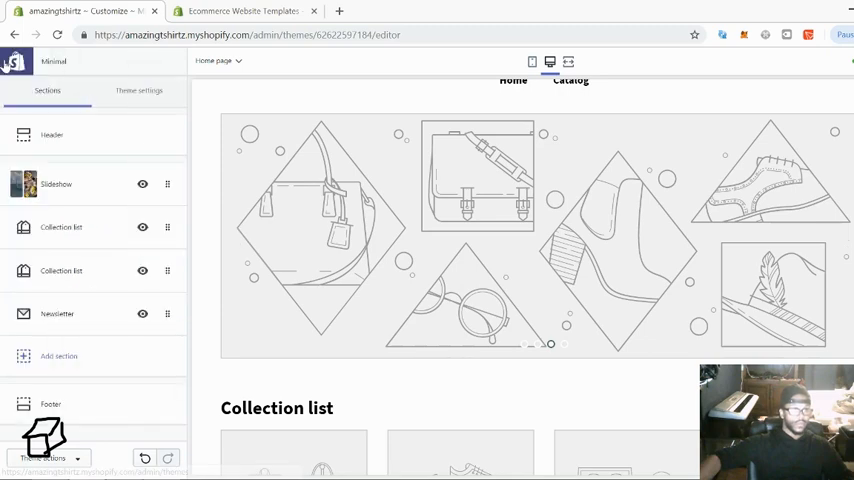
mouse_move(684, 312)
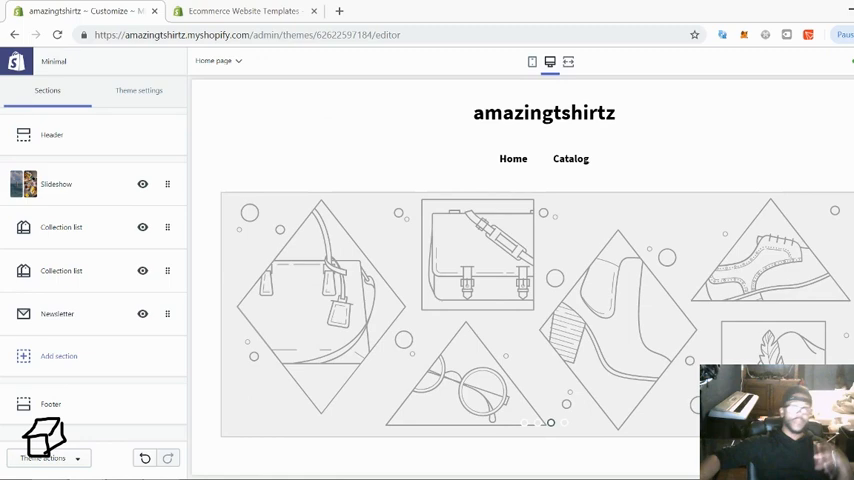
scroll(down, 3)
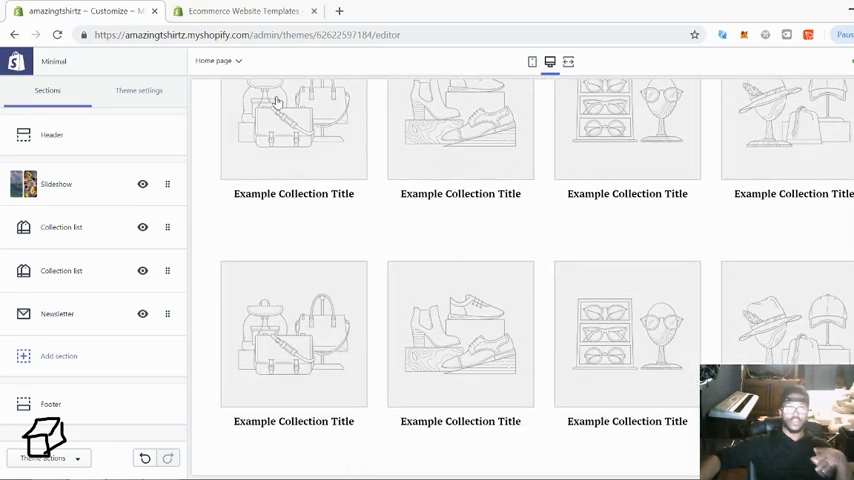